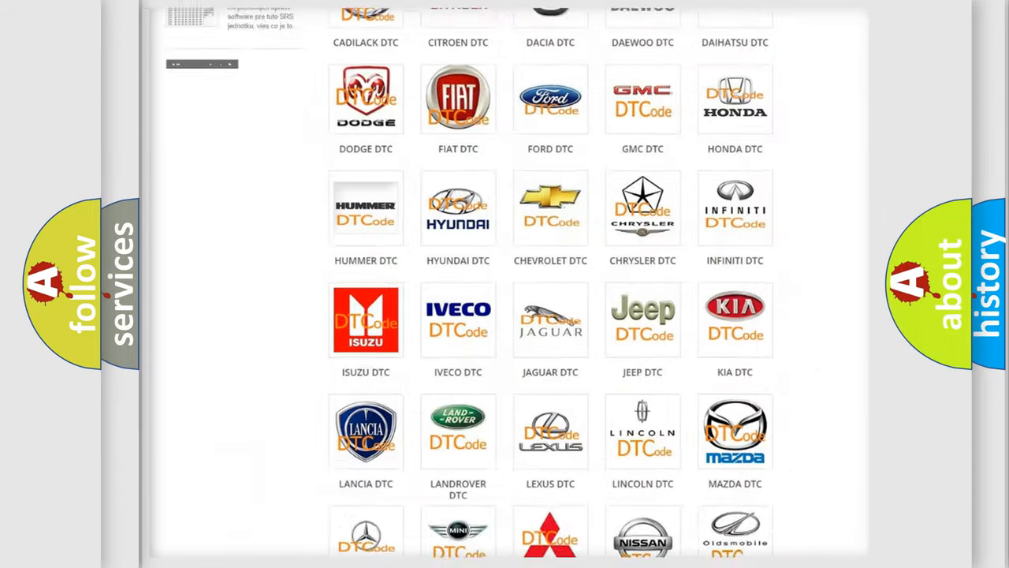
# - Open the Ford DTC tile from the subcategory grid and scroll through its diagnostic code list
pyautogui.scroll(3)
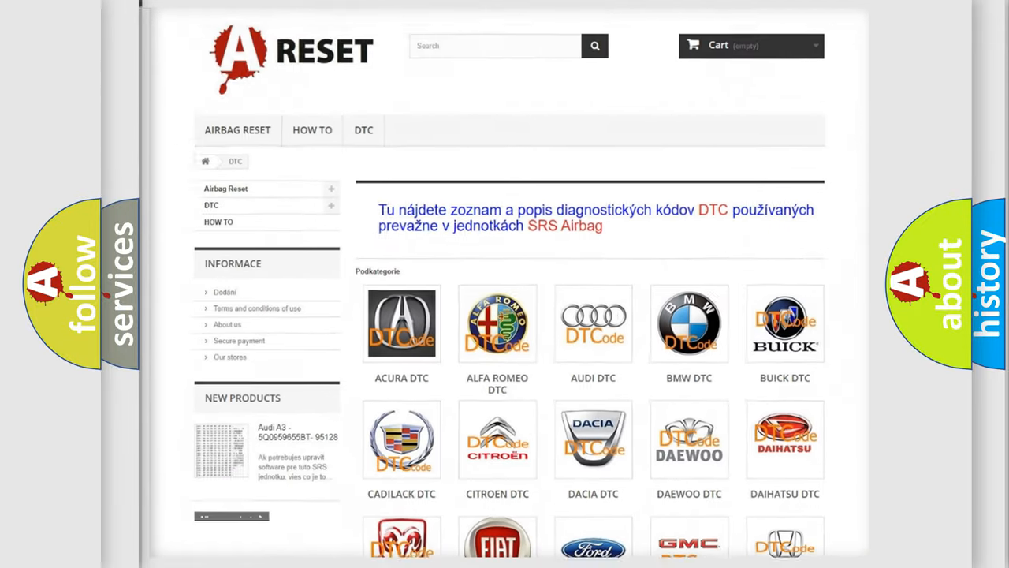
pyautogui.scroll(-3)
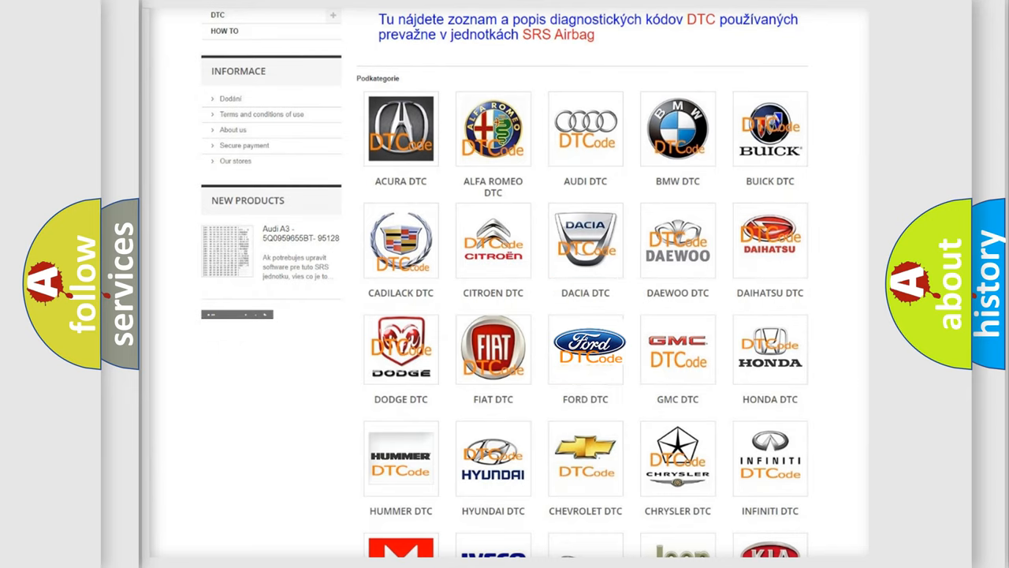
pyautogui.click(585, 348)
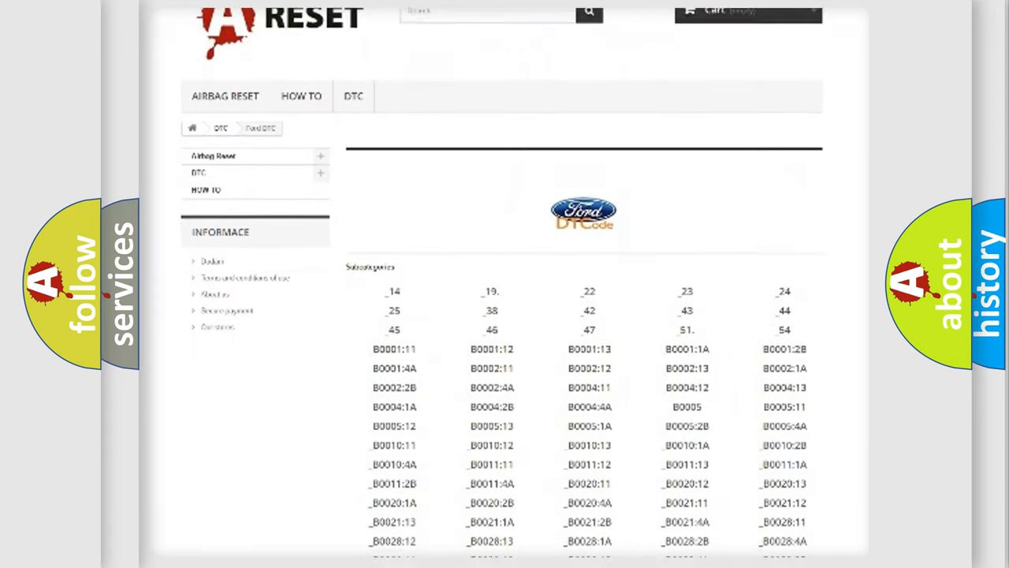
pyautogui.scroll(-3)
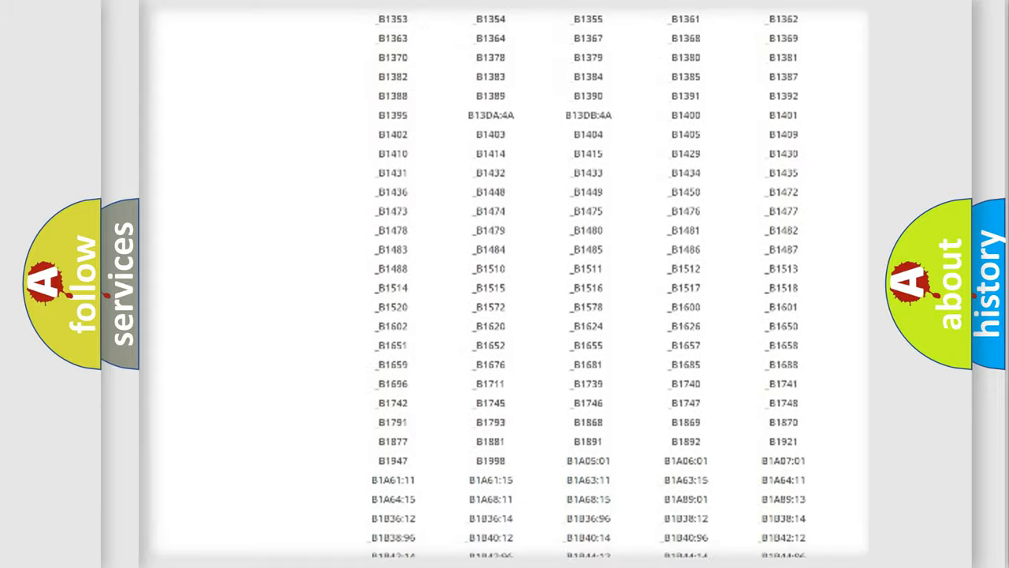
pyautogui.scroll(3)
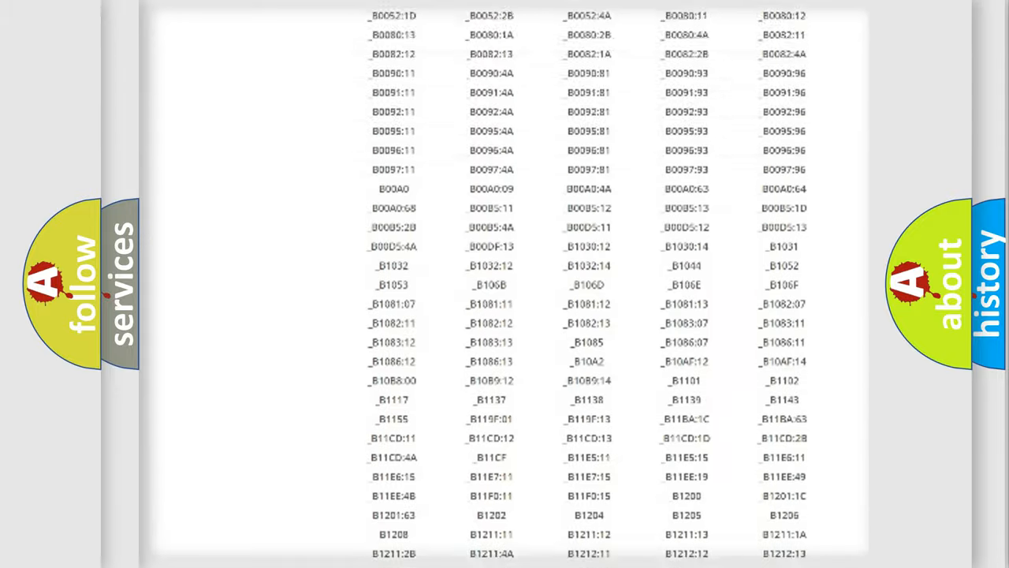
pyautogui.scroll(3)
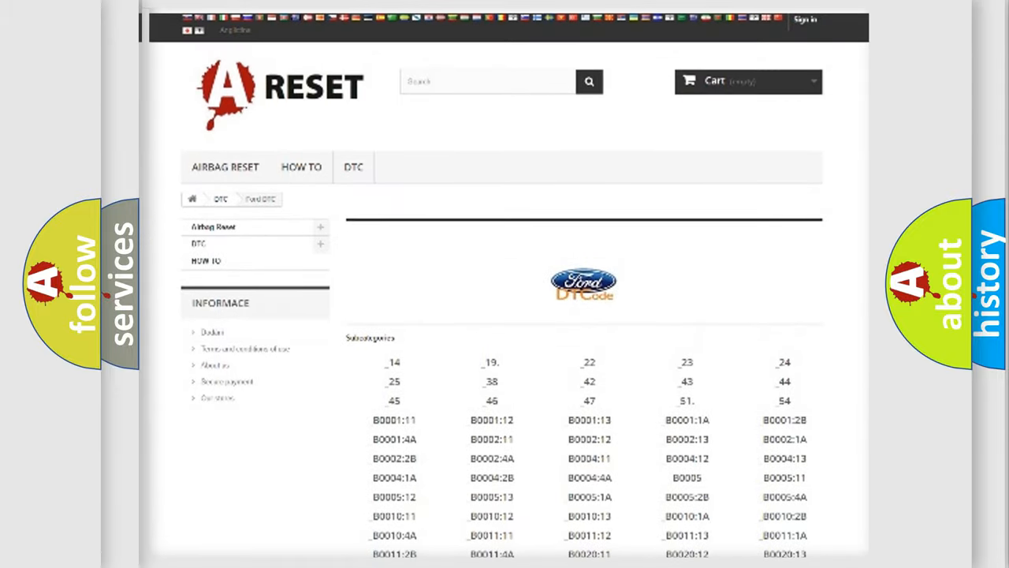